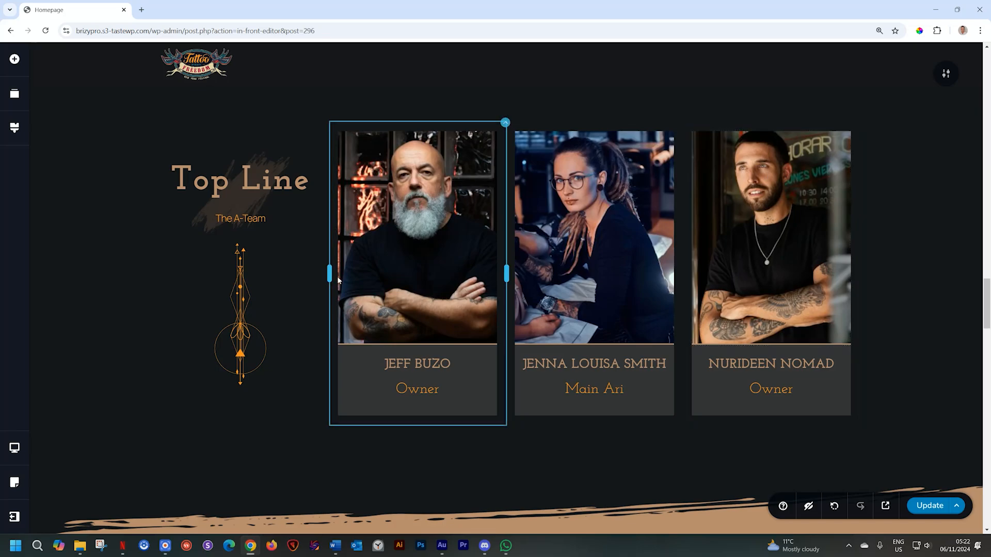
# Reach the first team photo's Styling > Transform options.
pyautogui.click(417, 241)
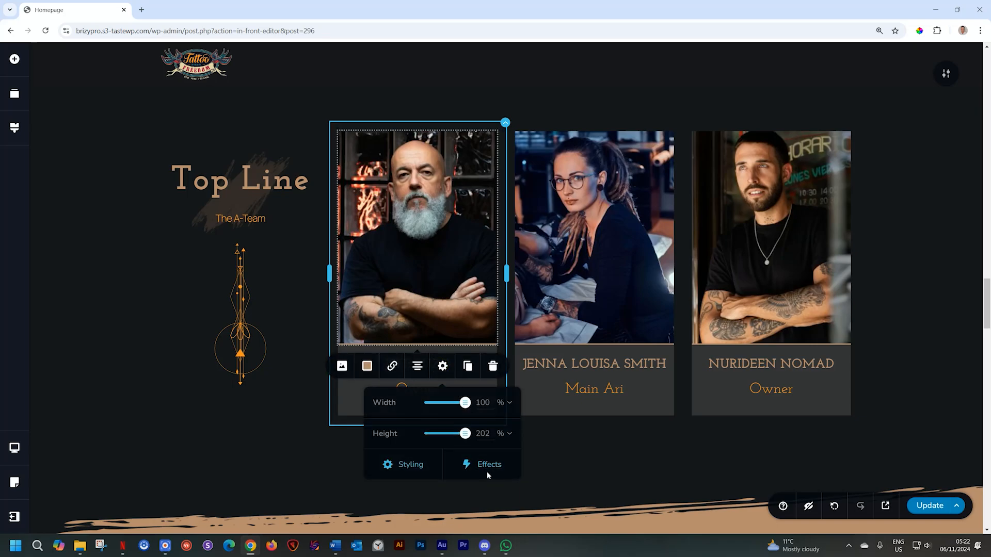
pyautogui.click(409, 464)
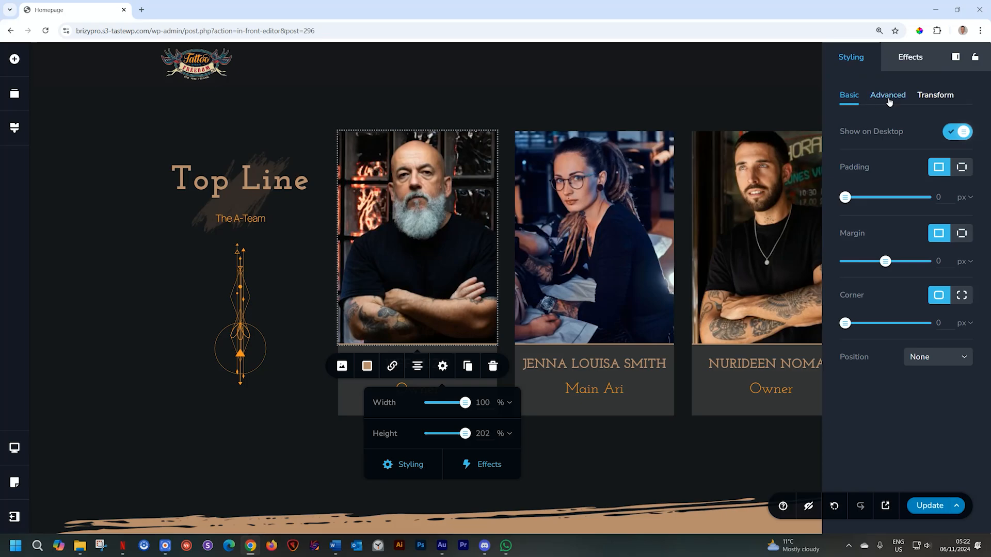
pyautogui.click(935, 95)
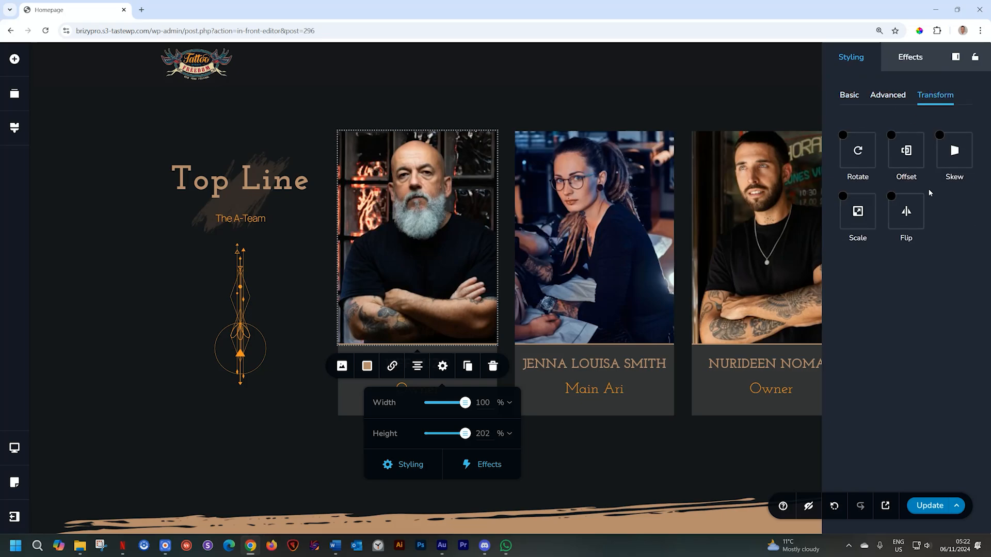
pyautogui.moveTo(906, 151)
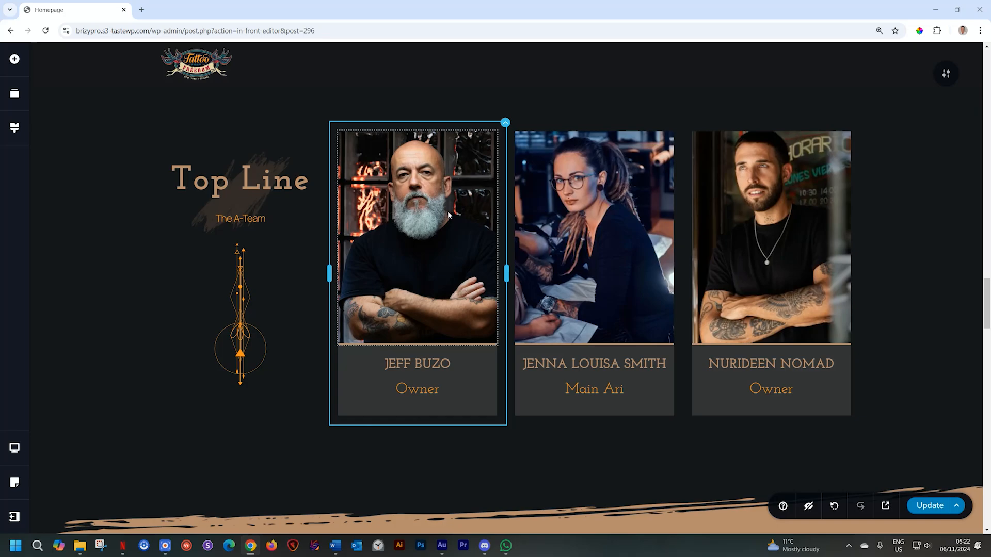
# Enable the Flip transform via Effects, exposing horizontal/vertical flip and anchor points.
pyautogui.click(443, 367)
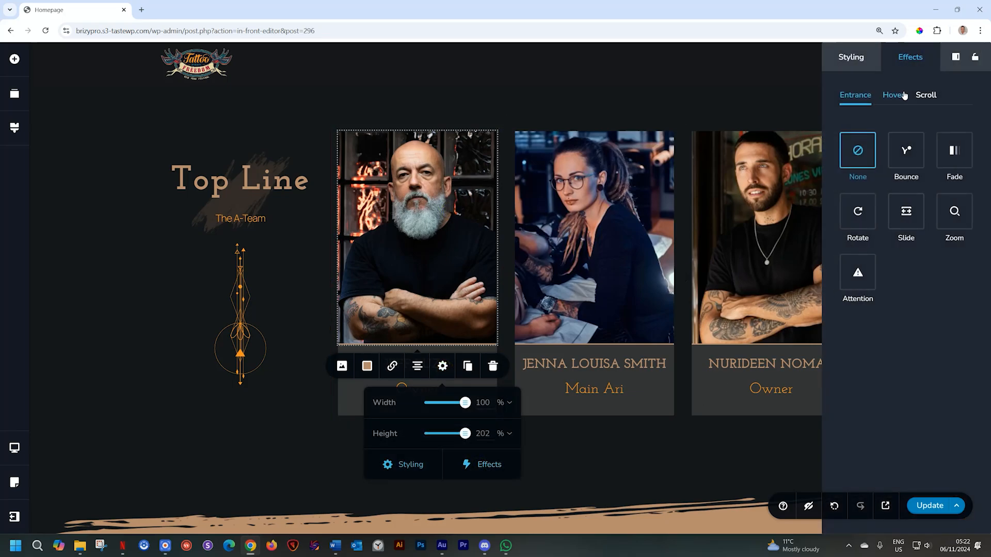
pyautogui.click(849, 57)
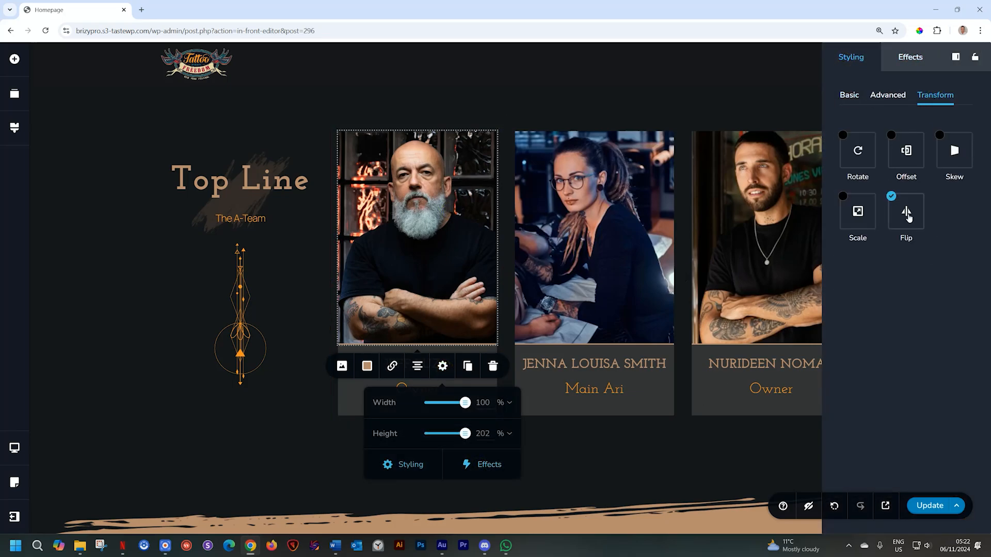
pyautogui.click(905, 212)
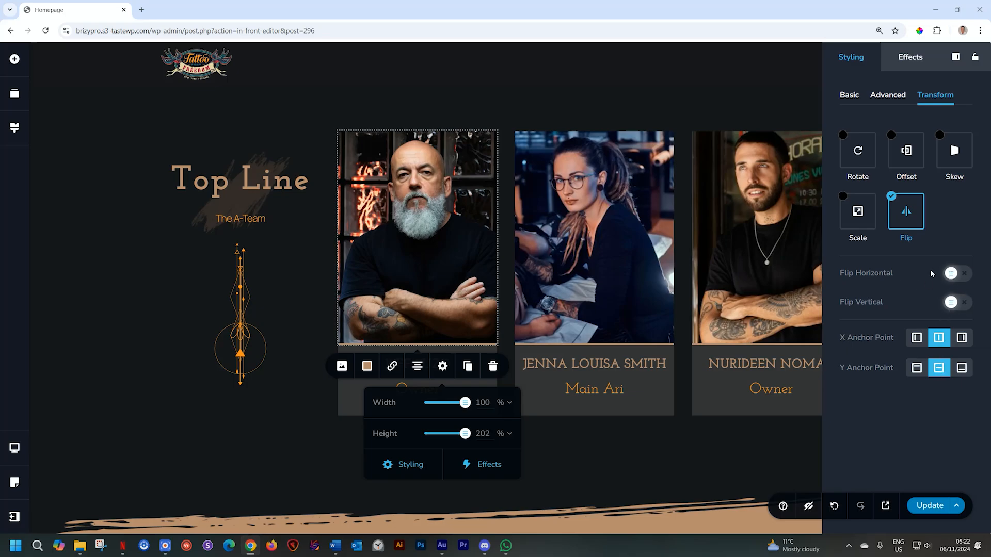
pyautogui.moveTo(903, 276)
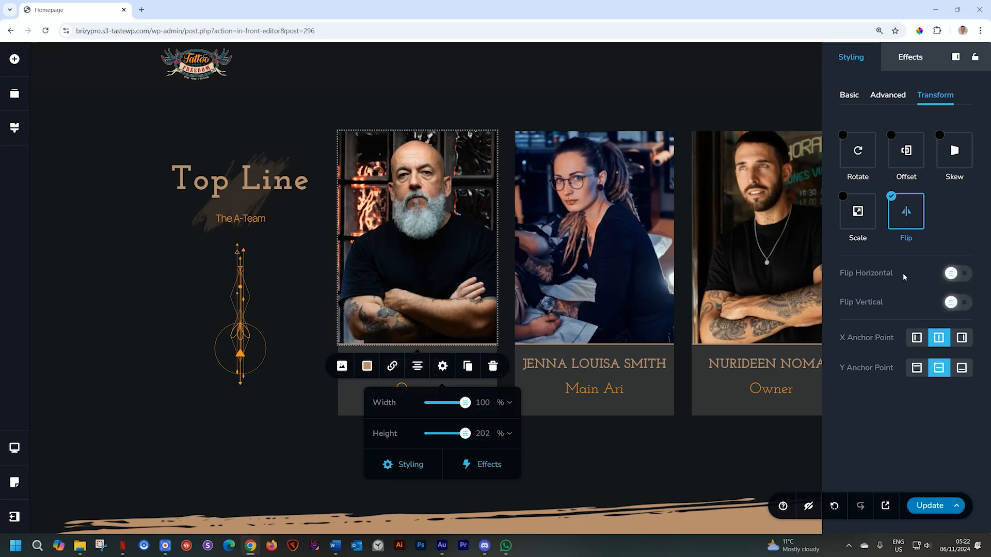
pyautogui.moveTo(963, 314)
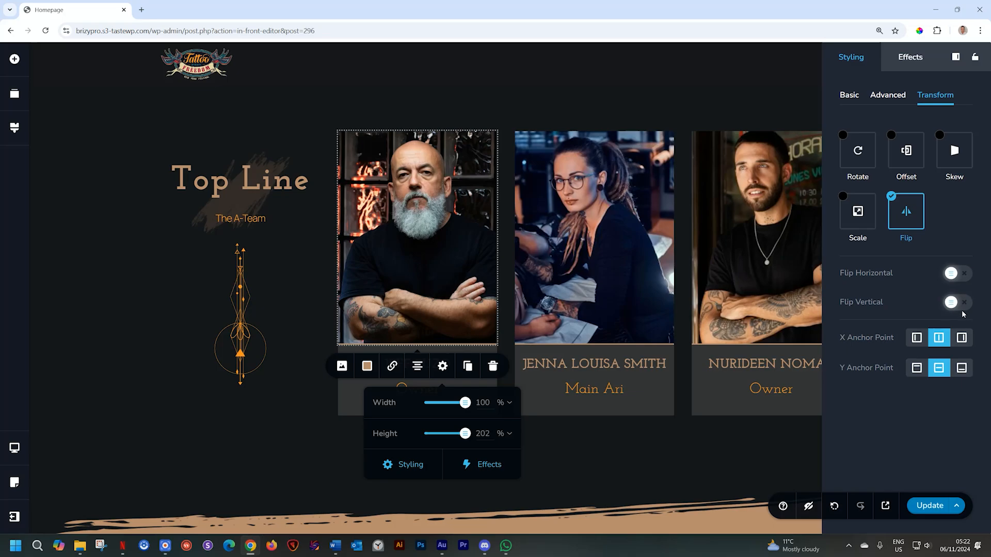
pyautogui.click(951, 302)
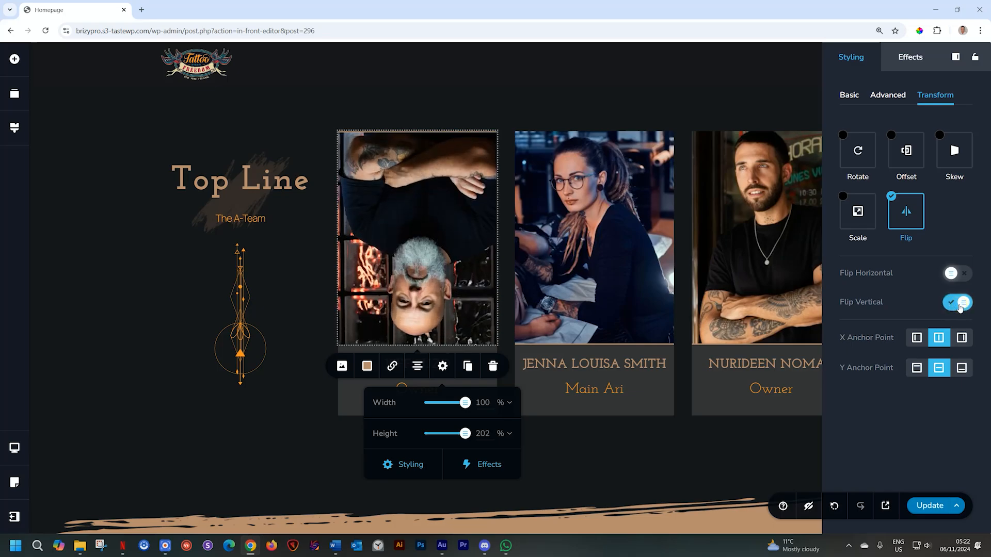
pyautogui.click(956, 302)
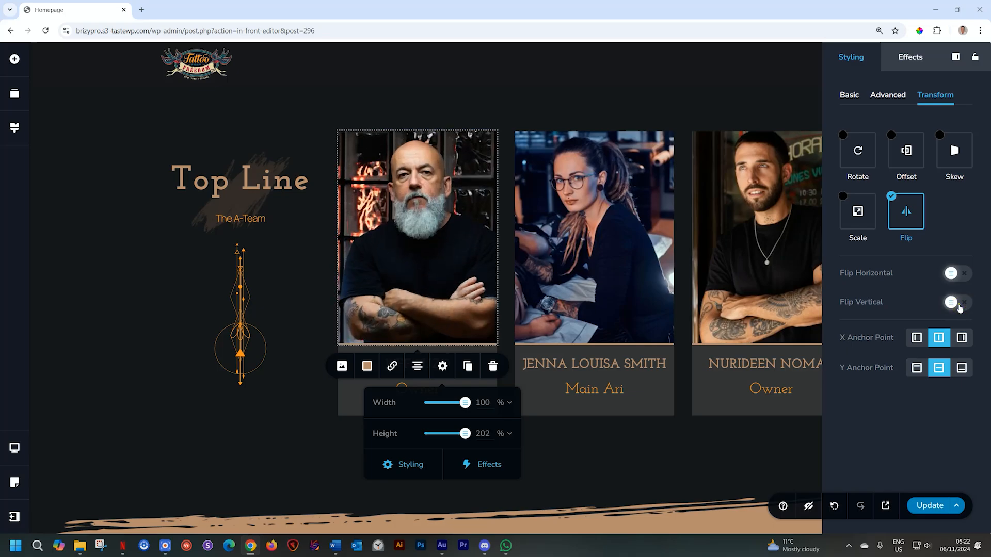
pyautogui.click(951, 303)
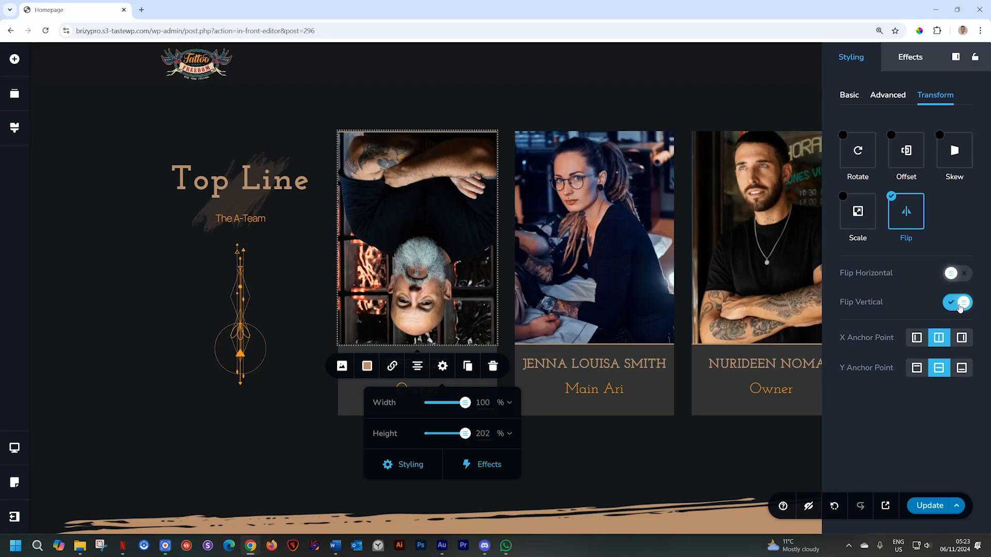
pyautogui.click(954, 303)
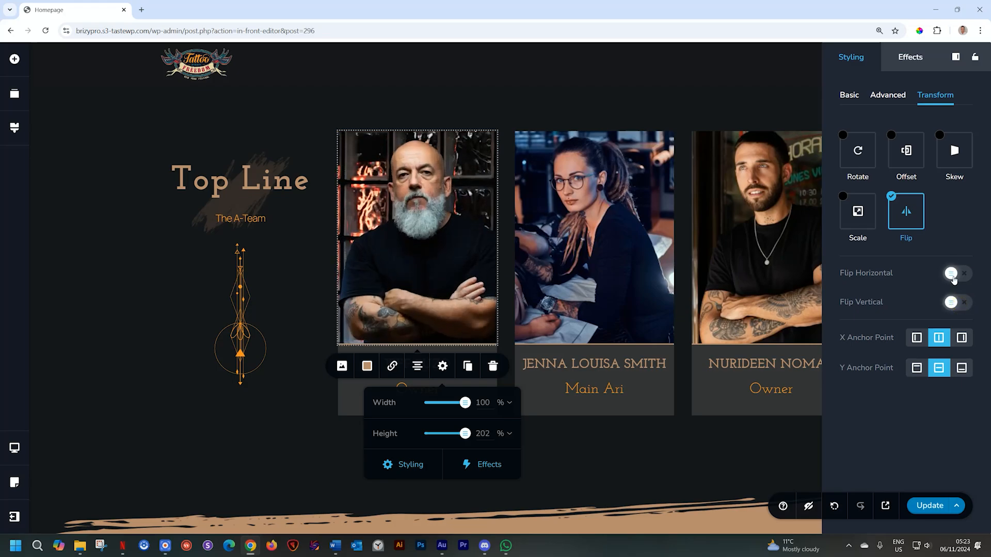
pyautogui.click(951, 272)
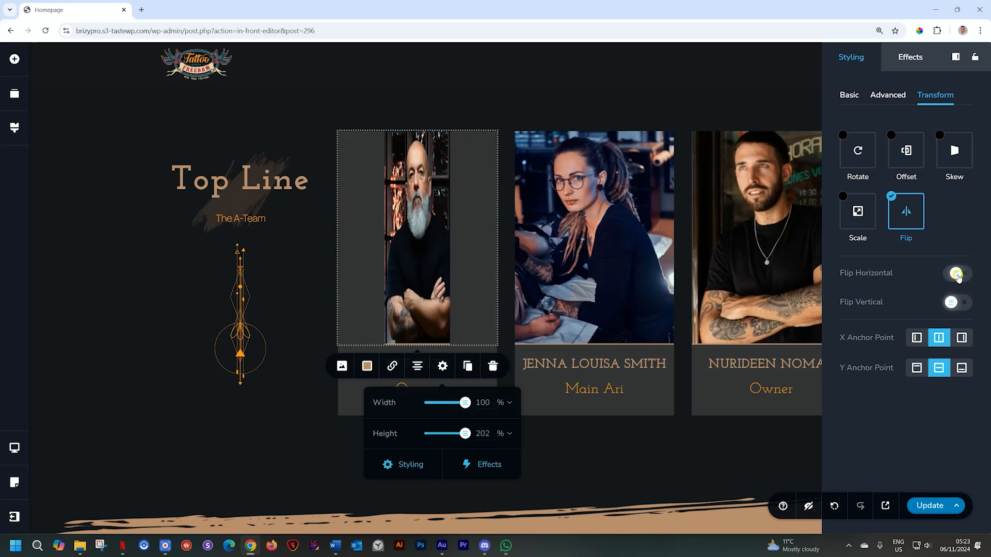
pyautogui.click(954, 273)
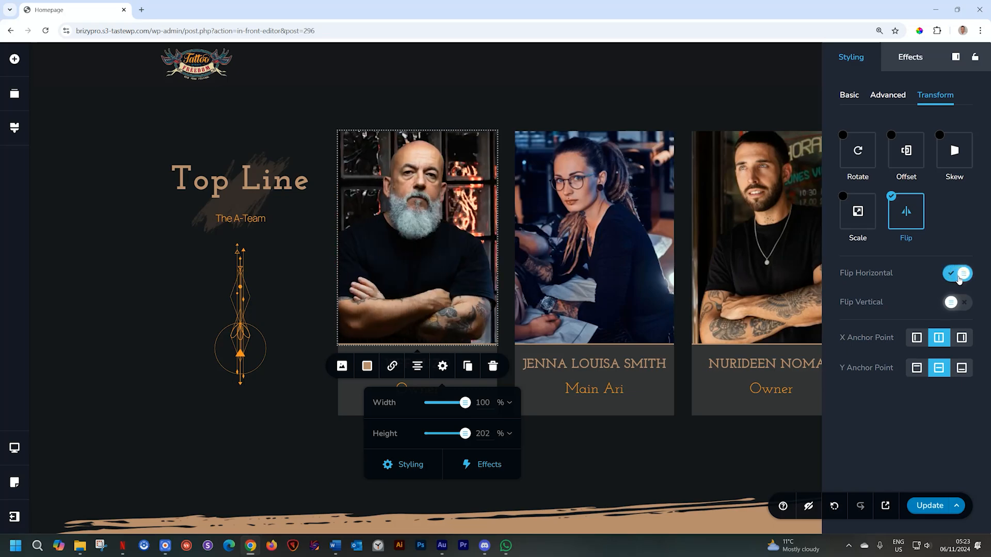
pyautogui.click(955, 273)
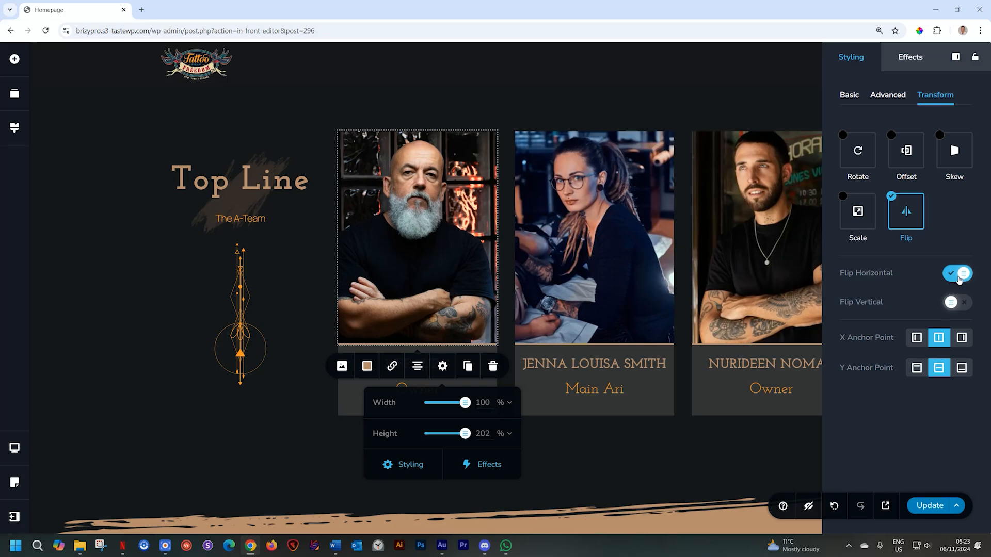
pyautogui.click(957, 273)
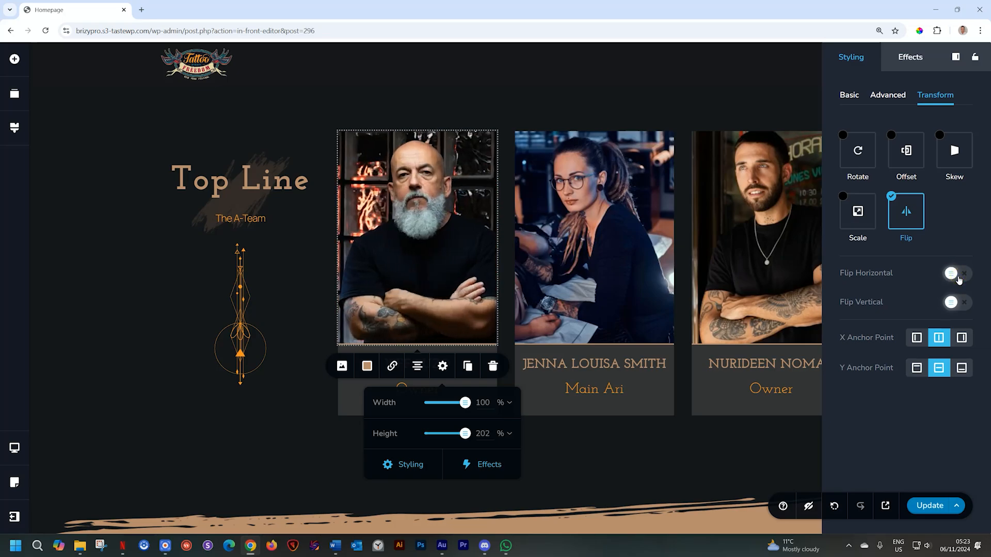
pyautogui.click(950, 272)
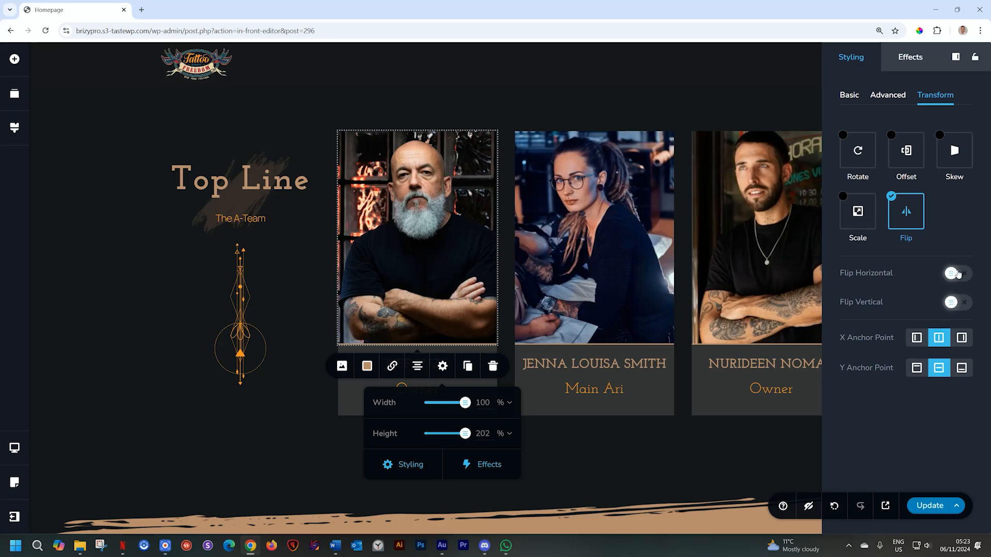
# Flip the photo vertically, trying right/centre and top/bottom/centre anchors, then unflip it.
pyautogui.click(950, 302)
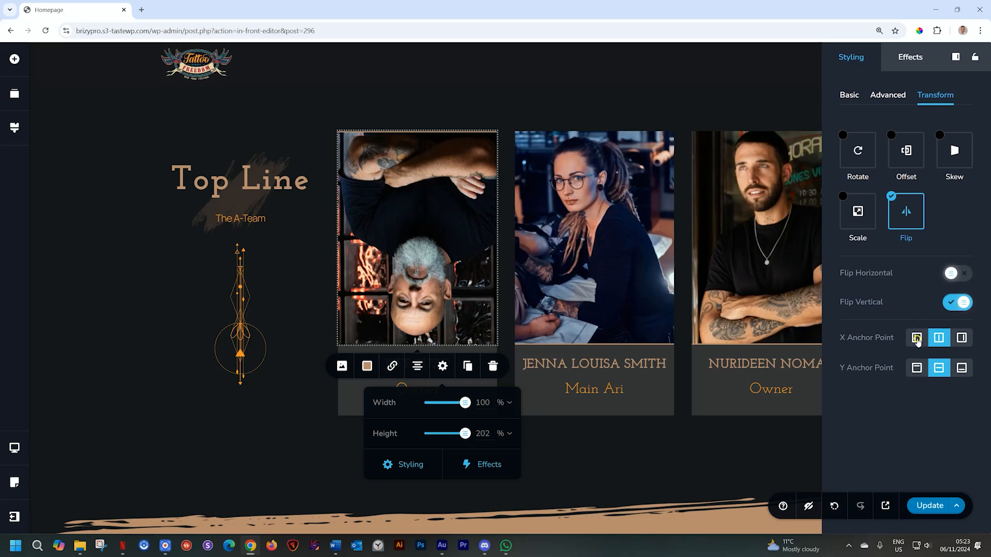
pyautogui.click(938, 337)
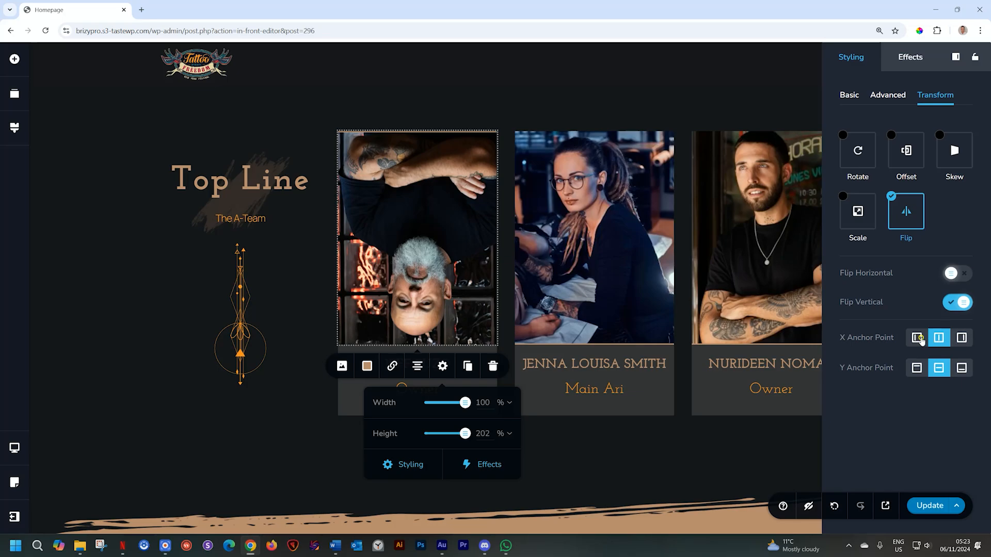
pyautogui.click(961, 337)
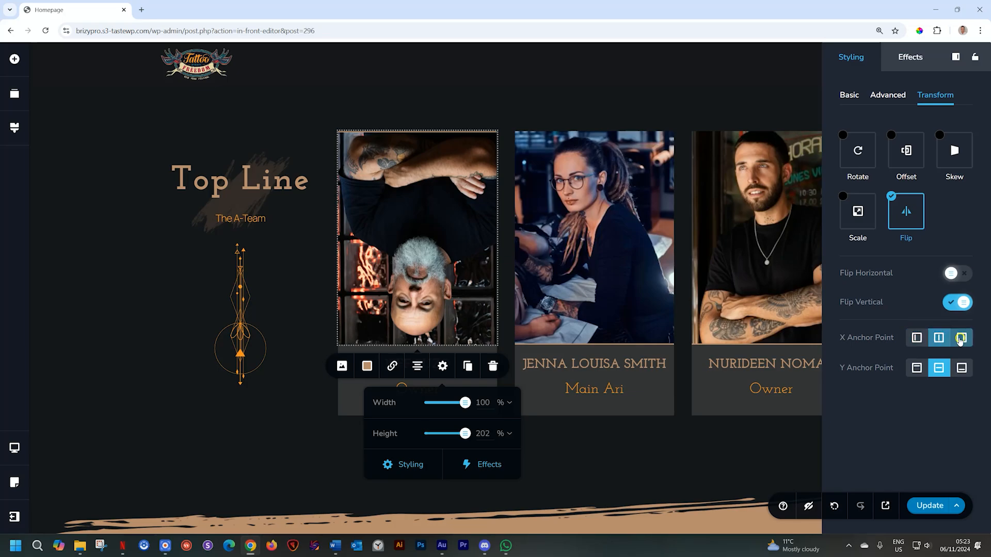
pyautogui.click(961, 337)
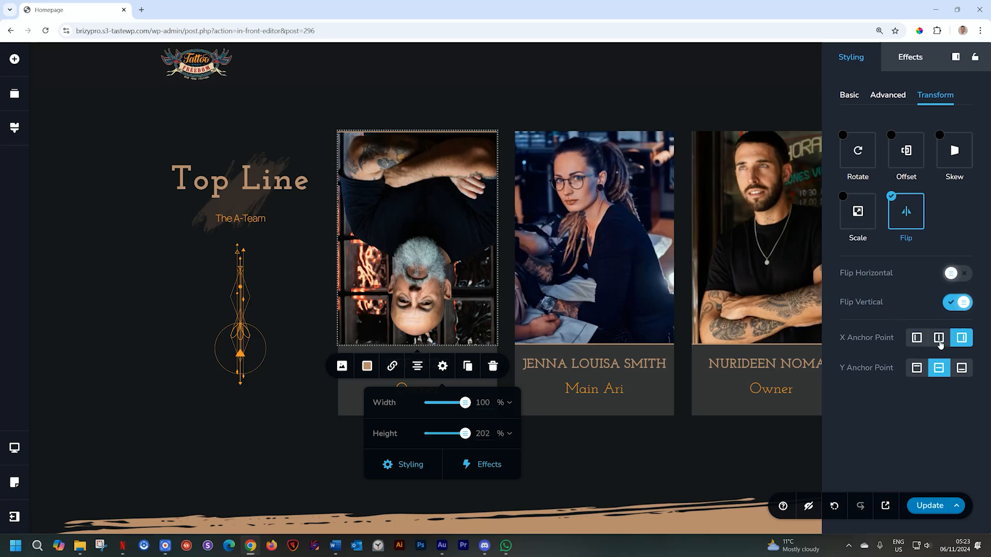
pyautogui.click(939, 337)
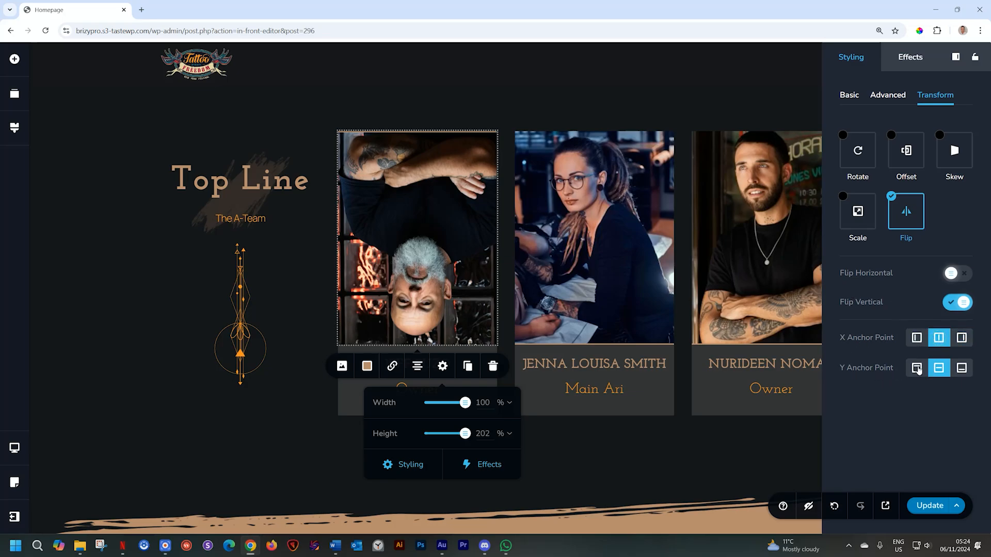
pyautogui.click(917, 368)
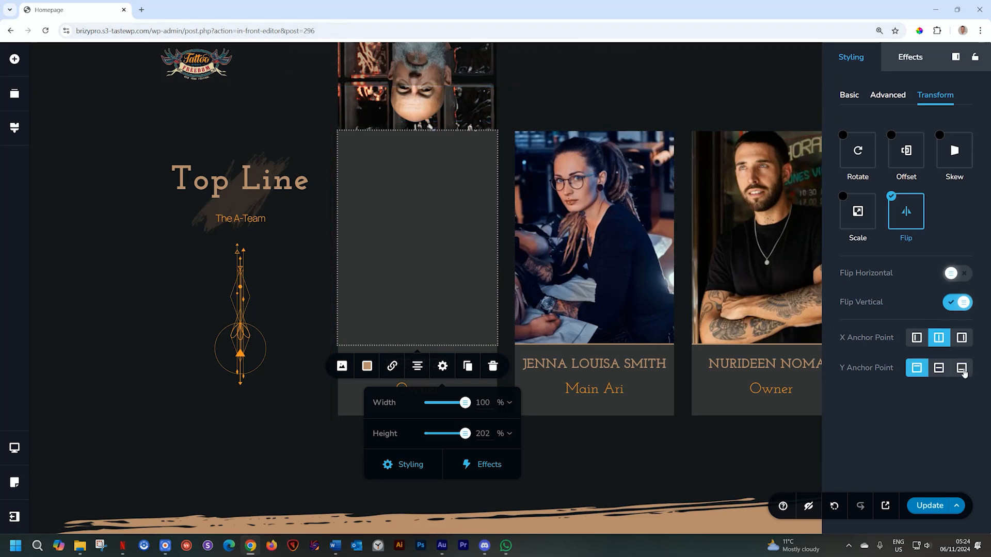
pyautogui.click(961, 368)
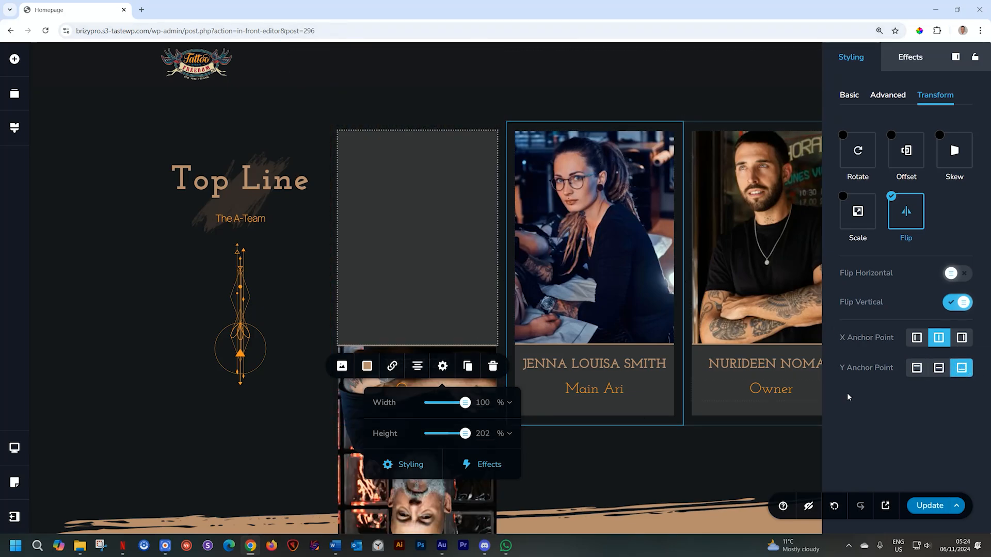
pyautogui.click(938, 367)
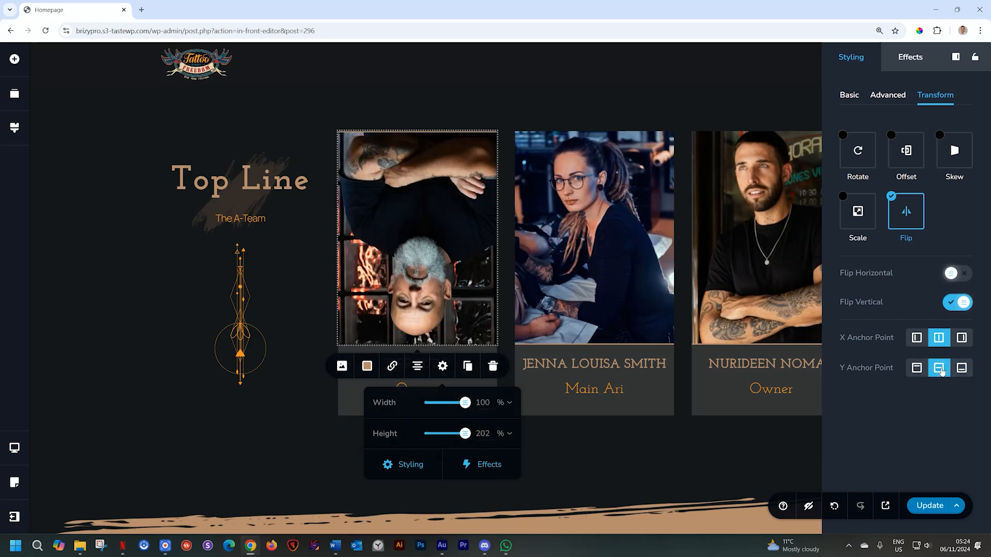
pyautogui.click(957, 302)
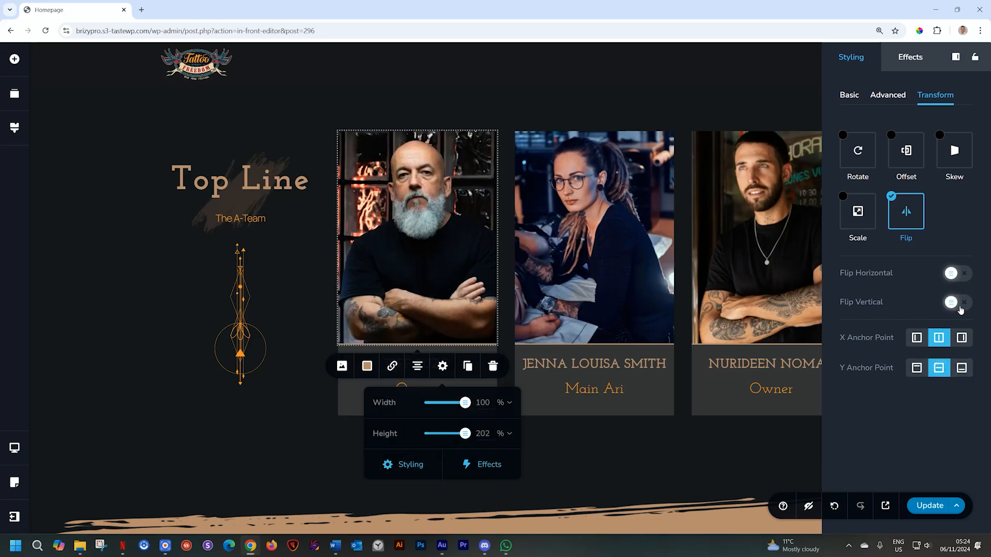
# Mirror the photo horizontally with edge and centre anchors, then remove the Flip transform.
pyautogui.click(950, 272)
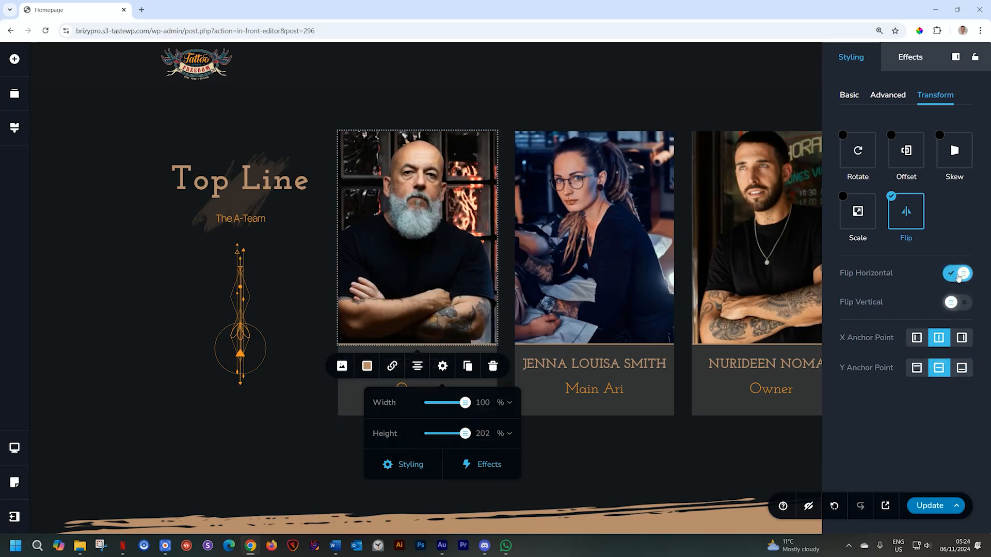
pyautogui.click(916, 338)
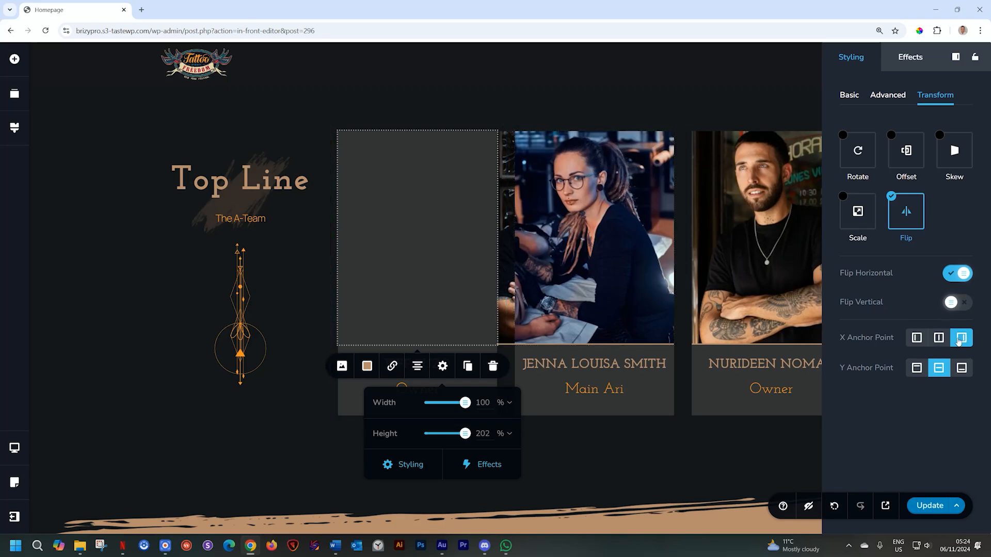
pyautogui.click(939, 337)
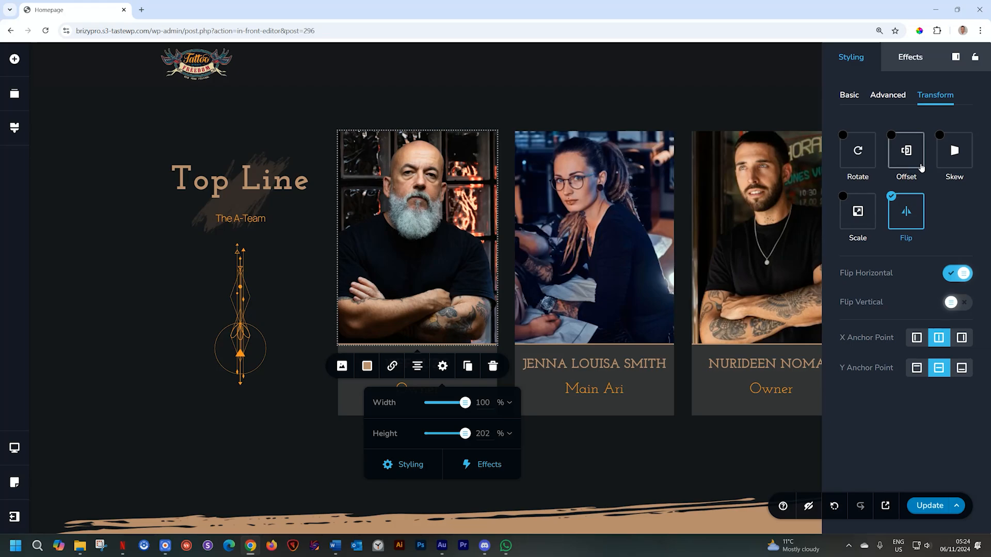
pyautogui.click(893, 198)
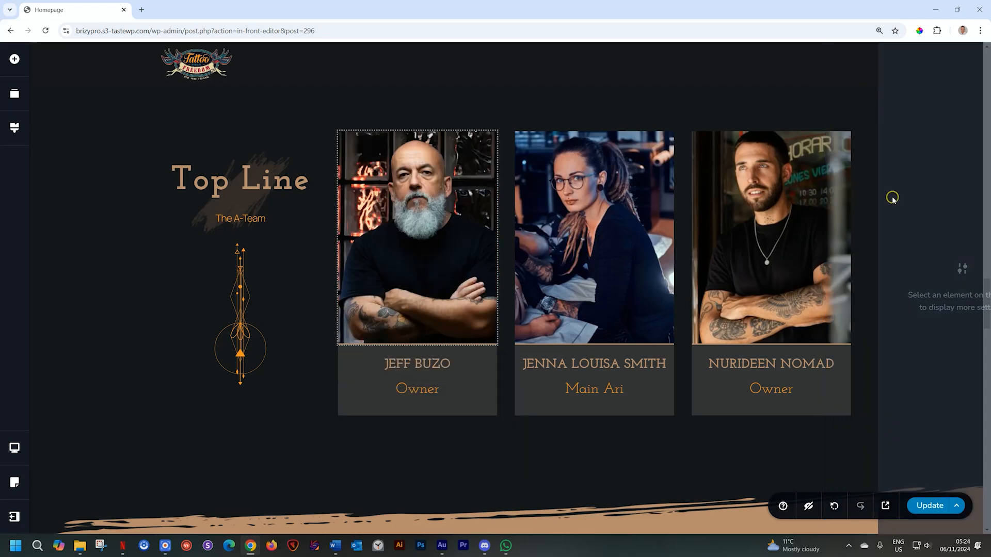
pyautogui.click(417, 237)
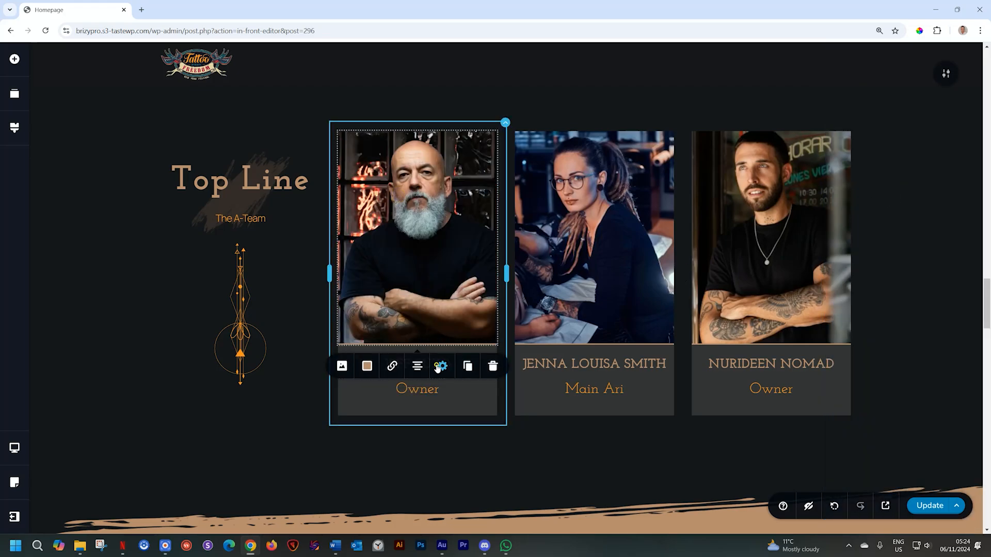
pyautogui.click(442, 366)
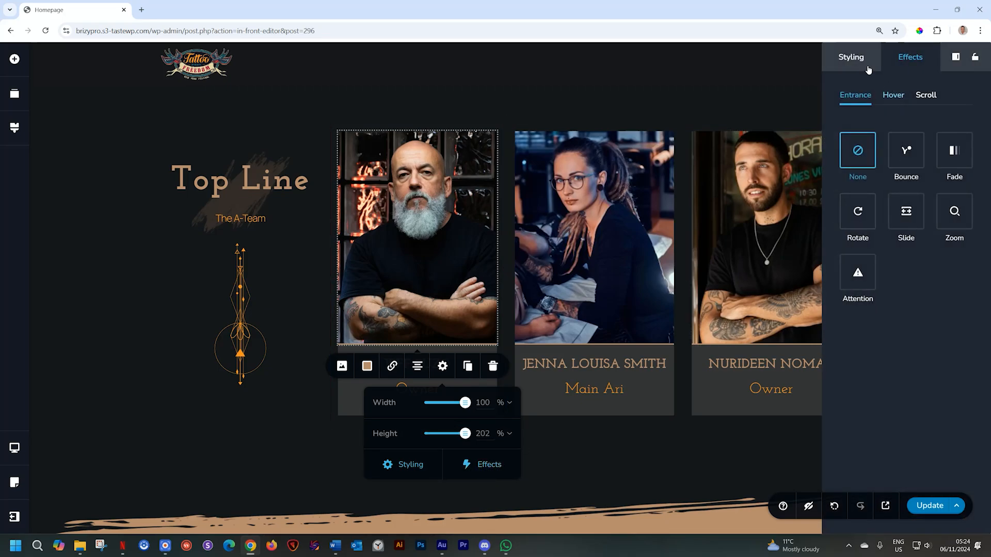
pyautogui.click(850, 56)
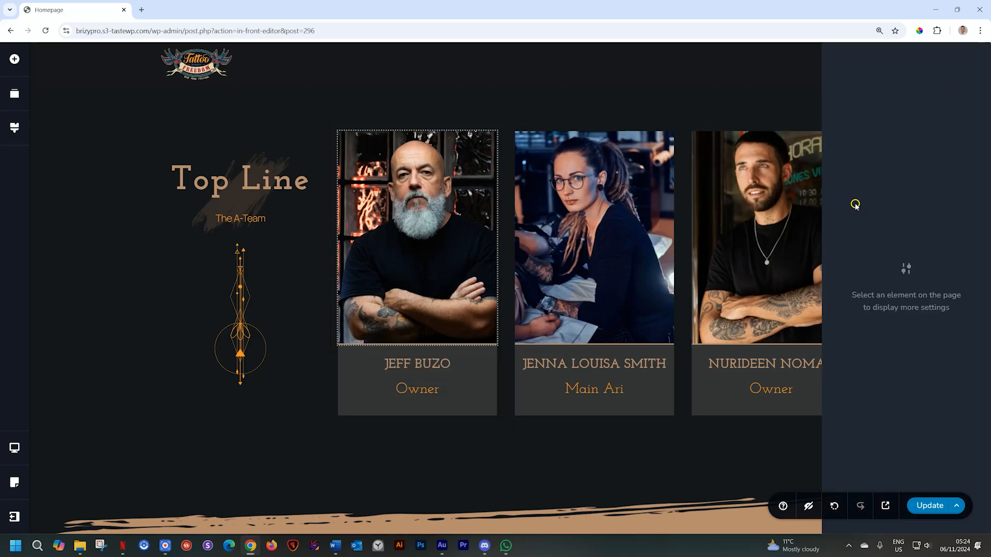
pyautogui.click(417, 238)
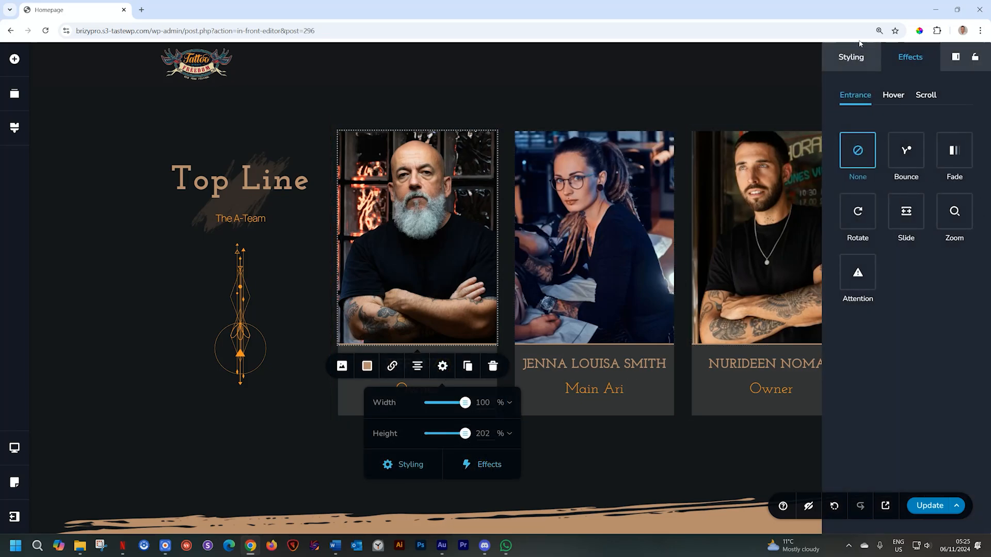
pyautogui.click(850, 57)
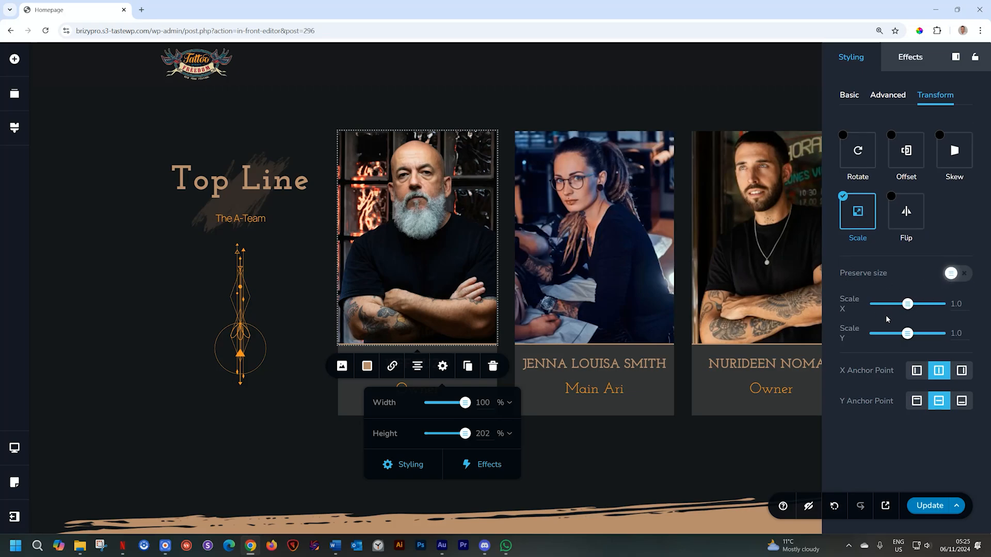
pyautogui.moveTo(890, 345)
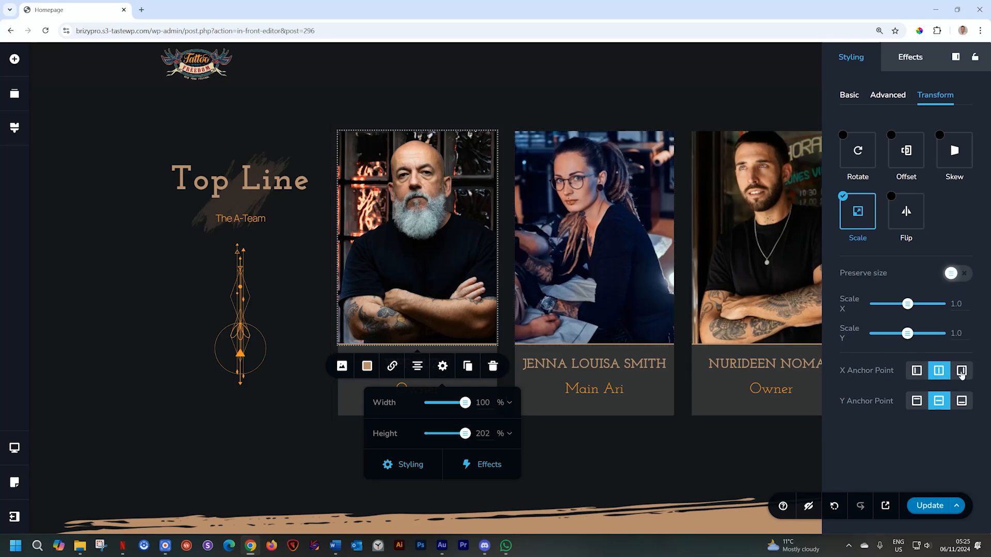
# Anchor scaling right and bottom, then set Scale X and Scale Y to 1.2.
pyautogui.click(960, 371)
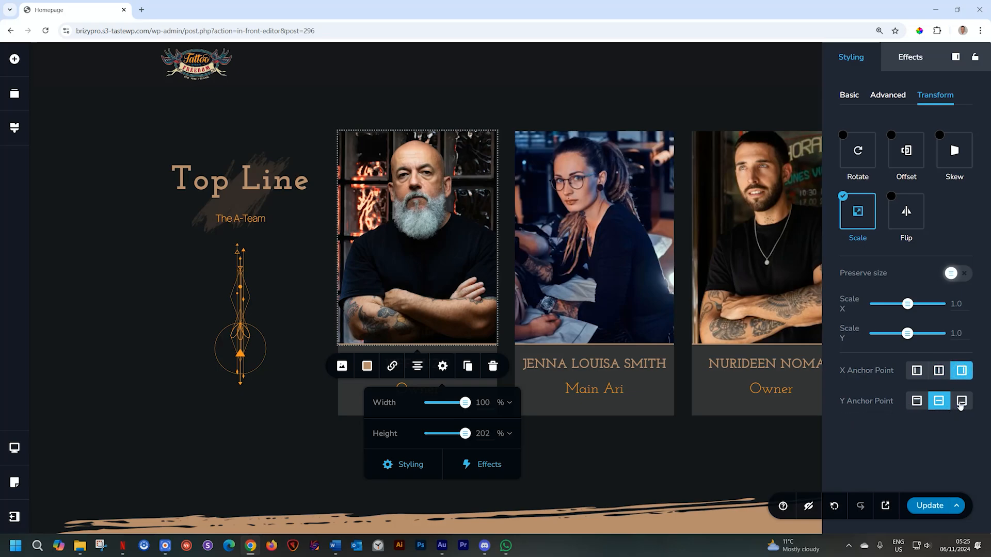
pyautogui.click(961, 400)
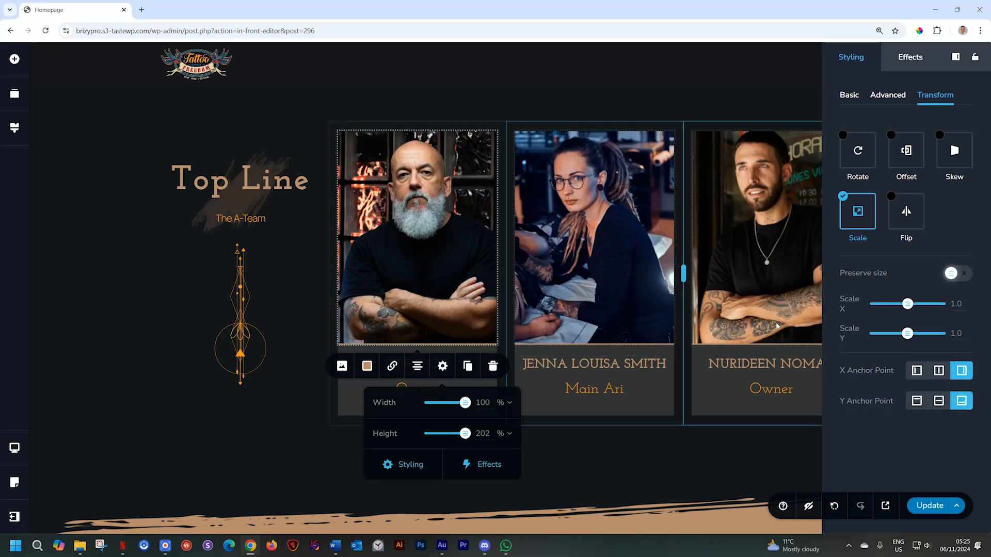
pyautogui.moveTo(905, 303); pyautogui.dragTo(911, 304)
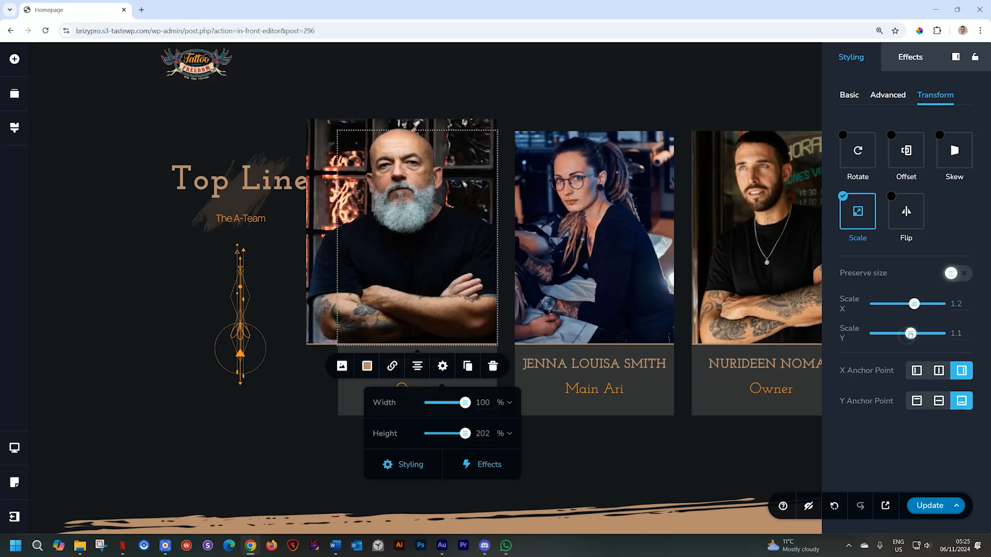
pyautogui.moveTo(910, 333); pyautogui.dragTo(917, 333)
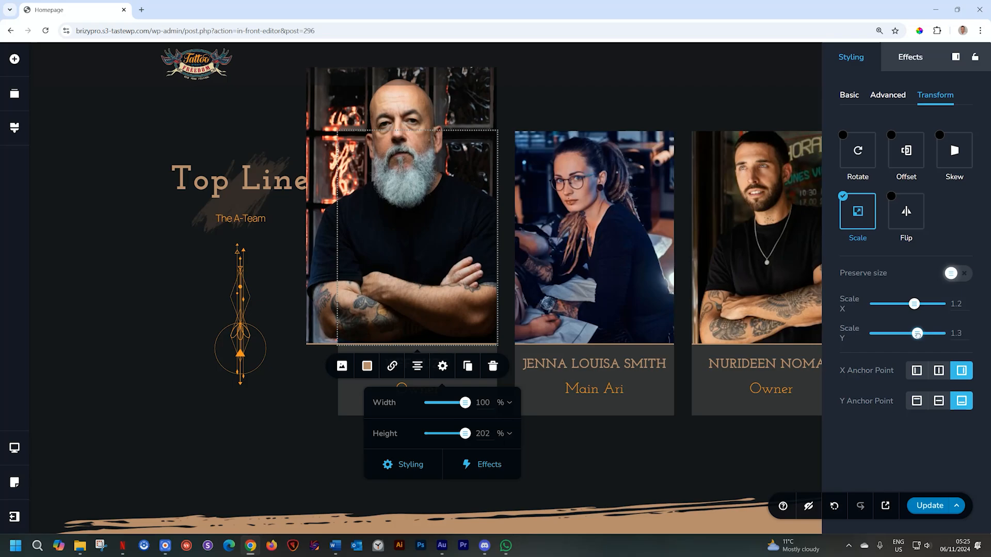
pyautogui.moveTo(917, 333); pyautogui.dragTo(914, 334)
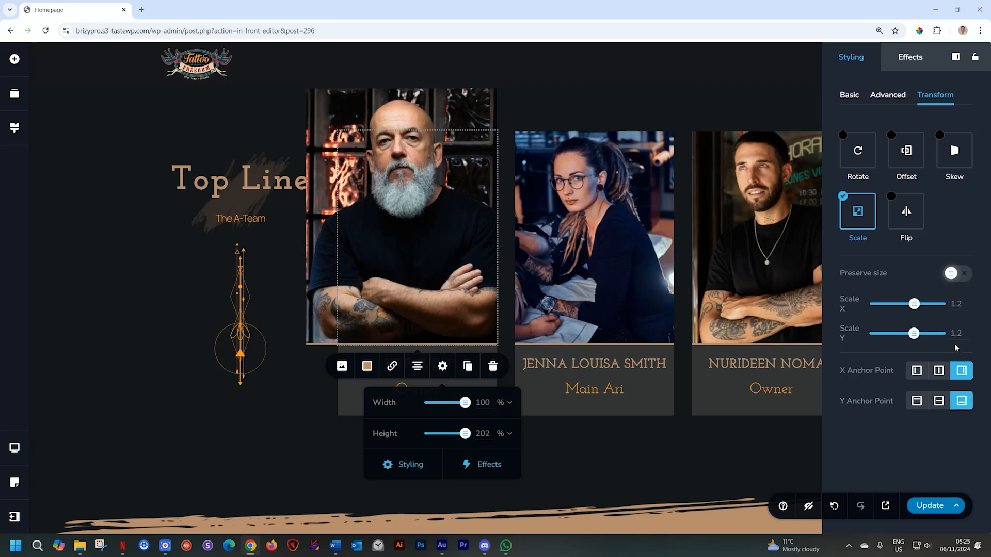
# Turn on Preserve size, scale the photo uniformly to 1.5 with the Y anchor at top.
pyautogui.click(951, 273)
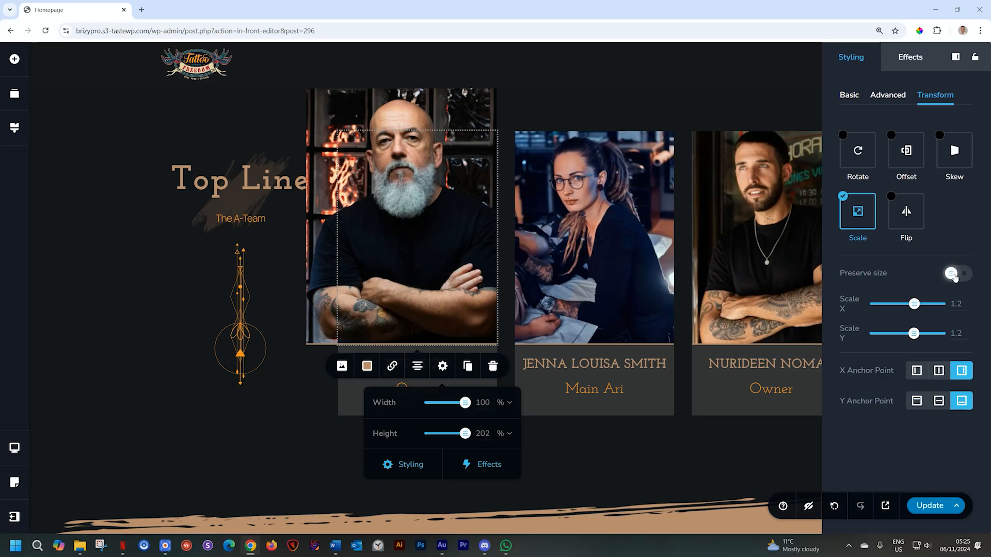
pyautogui.click(954, 272)
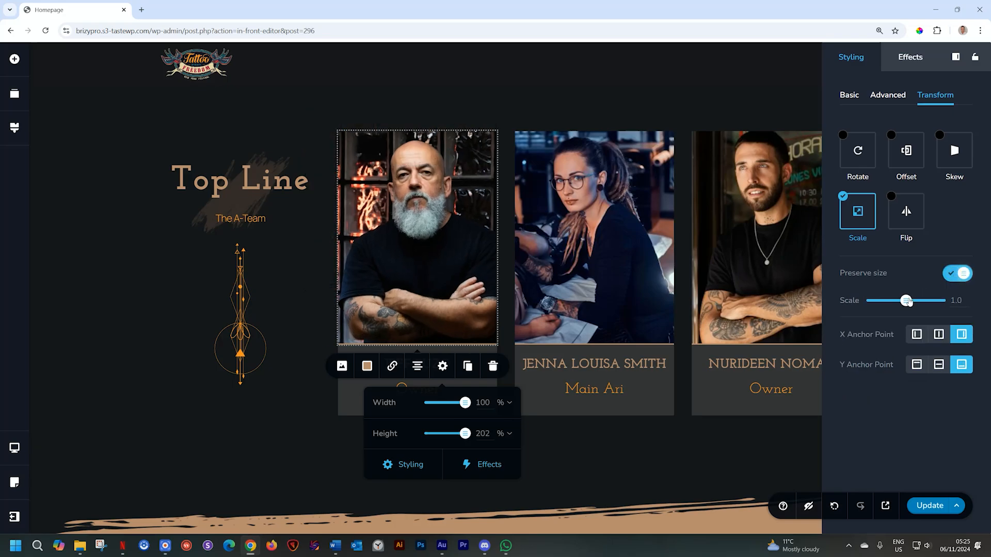
pyautogui.moveTo(907, 300); pyautogui.dragTo(913, 300)
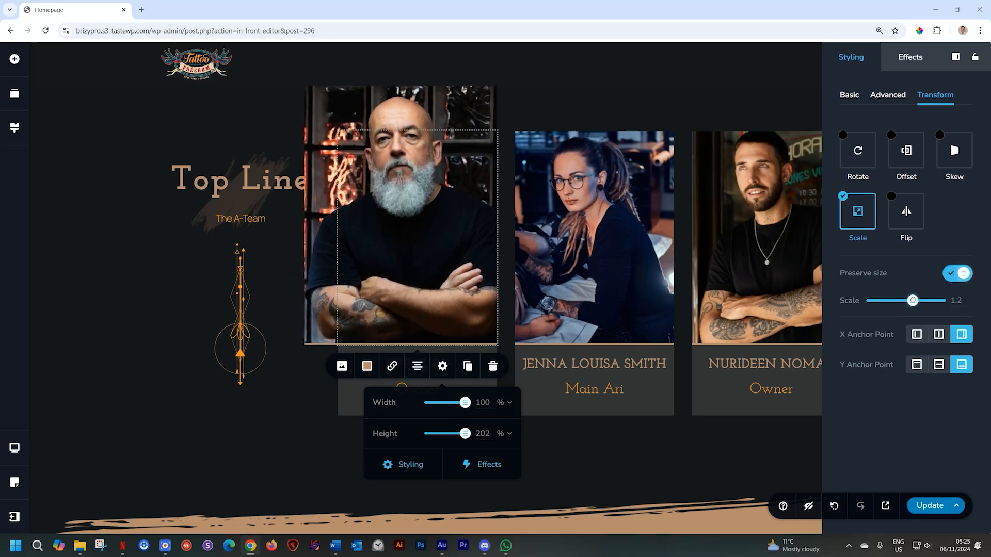
pyautogui.moveTo(912, 301); pyautogui.dragTo(916, 301)
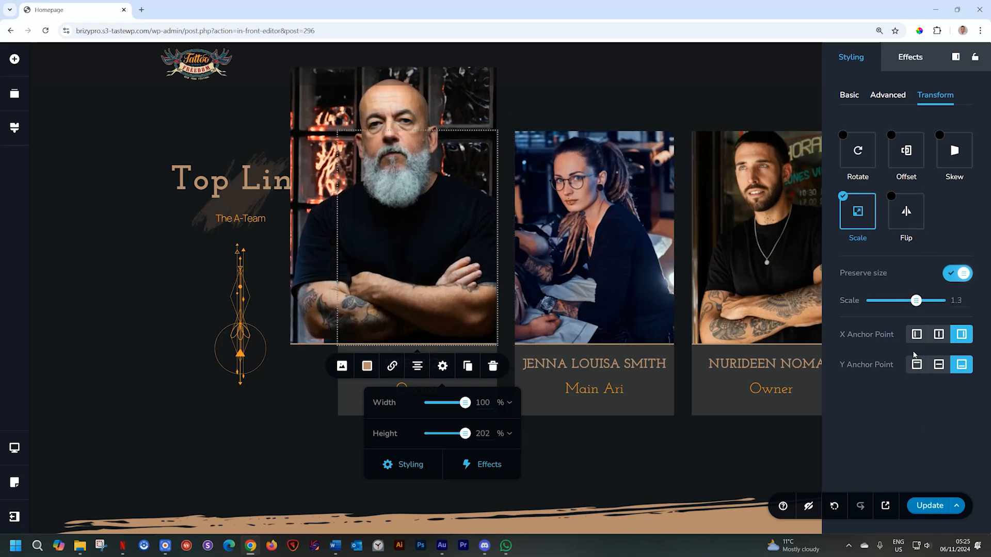
pyautogui.click(917, 335)
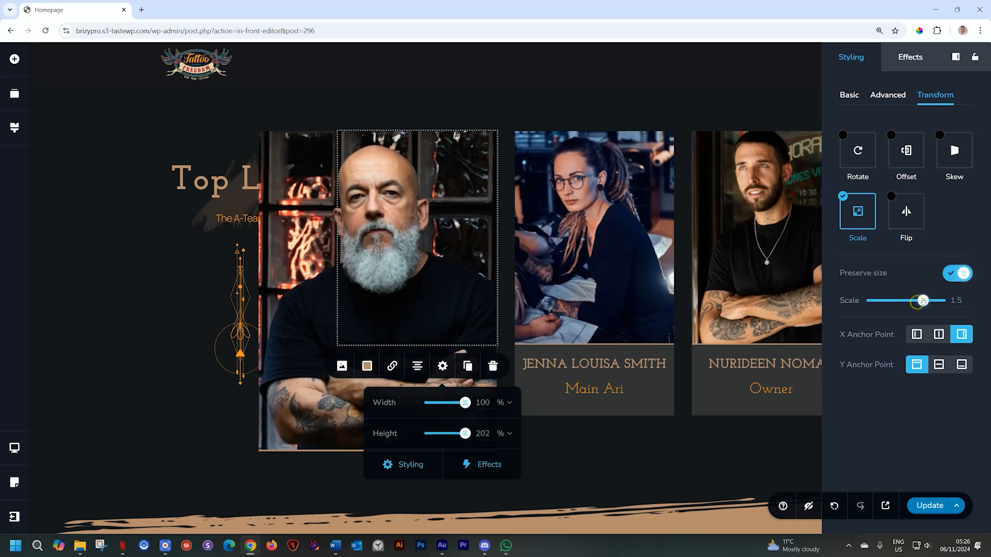
pyautogui.moveTo(923, 300); pyautogui.dragTo(920, 300)
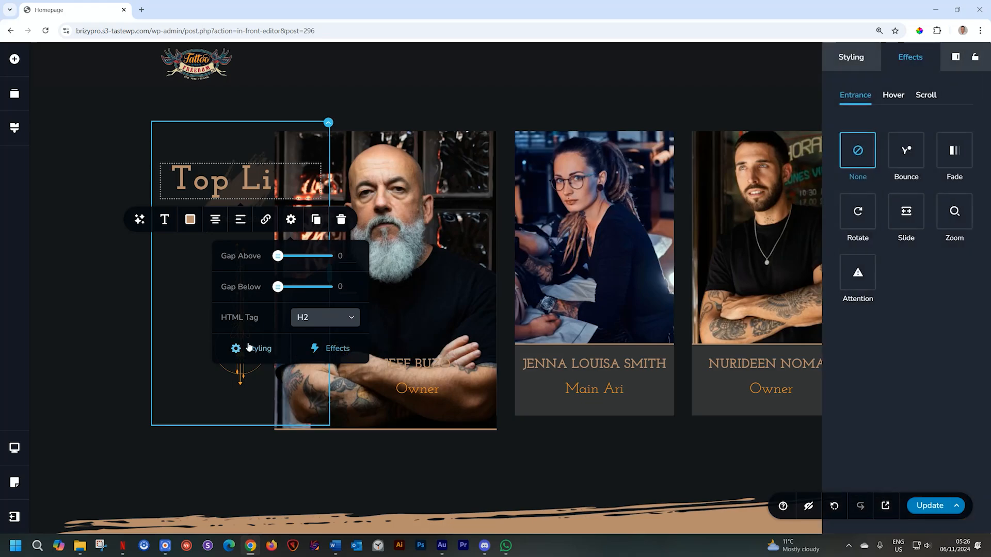
# Show the Top Line heading's Advanced styling with its Z-index of 10.
pyautogui.click(851, 56)
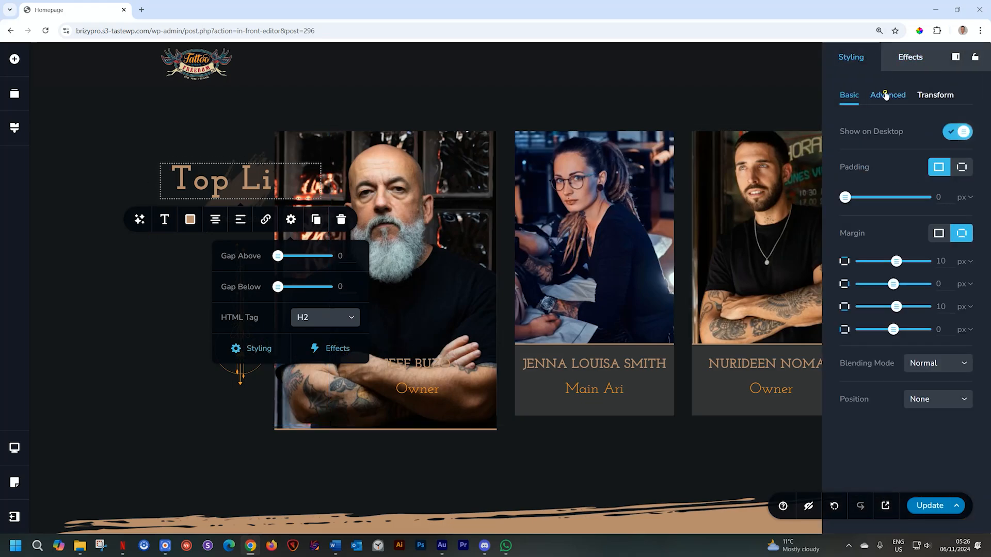
pyautogui.click(888, 95)
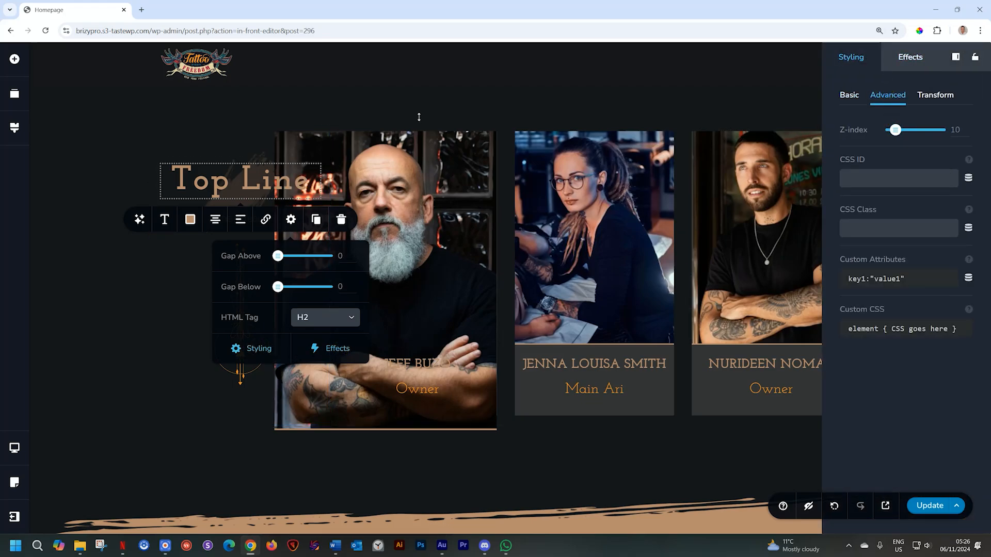